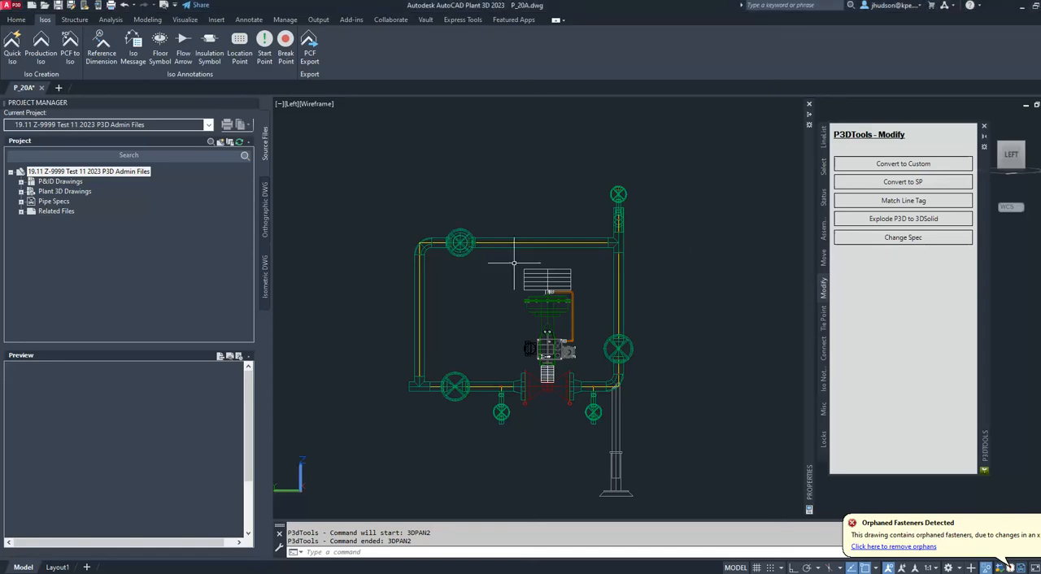
mouse_move(517, 254)
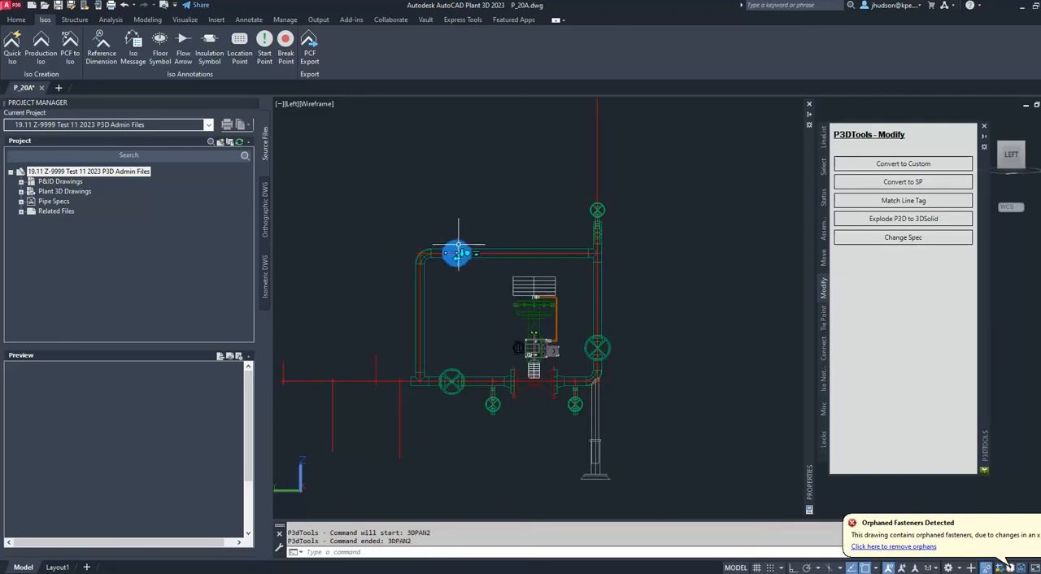
- Select the whole connected piping run, valves included, via Select Line on a pipe component
right_click(459, 252)
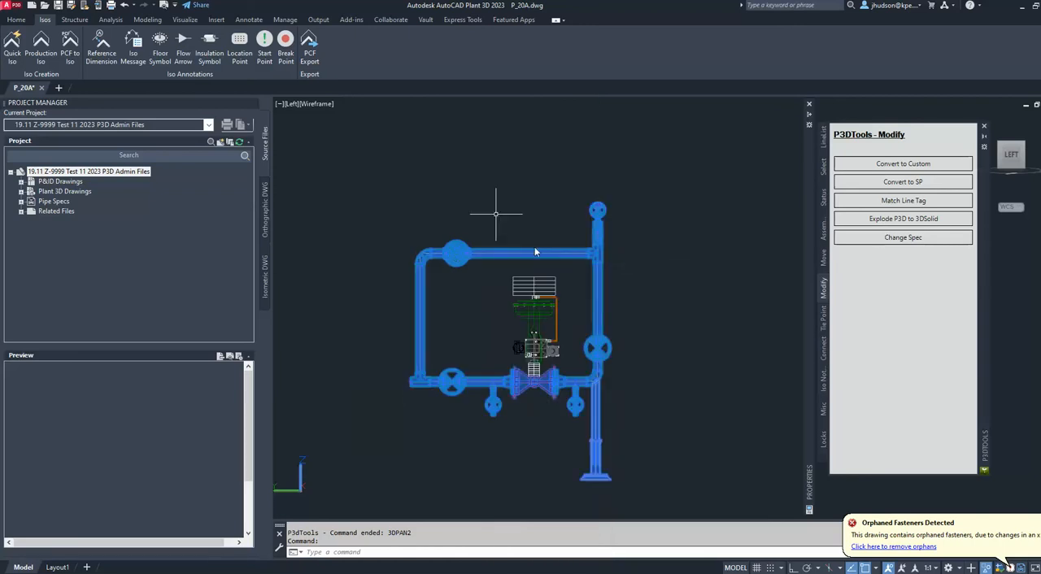
click(472, 289)
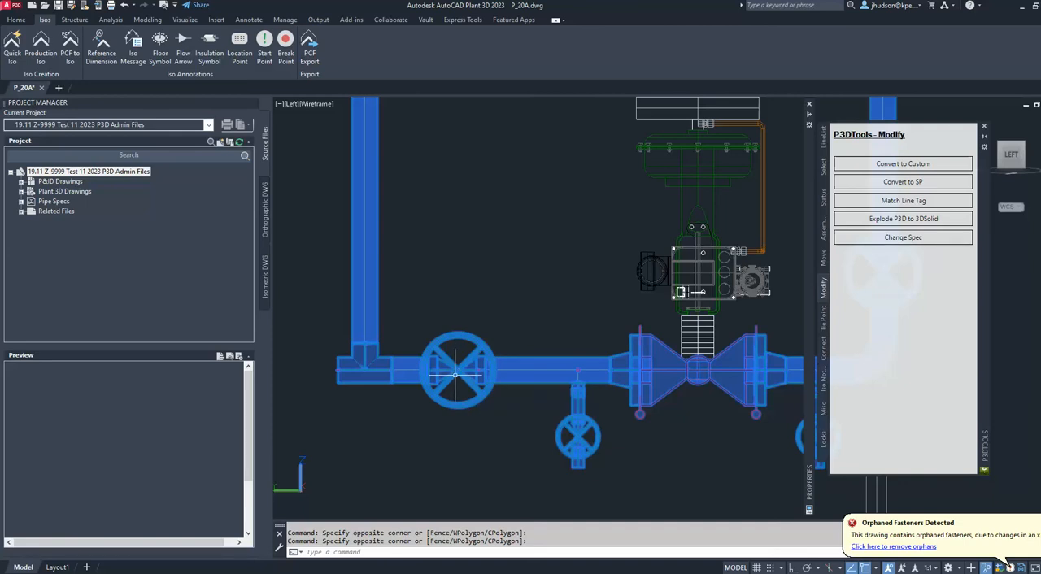
mouse_move(626, 372)
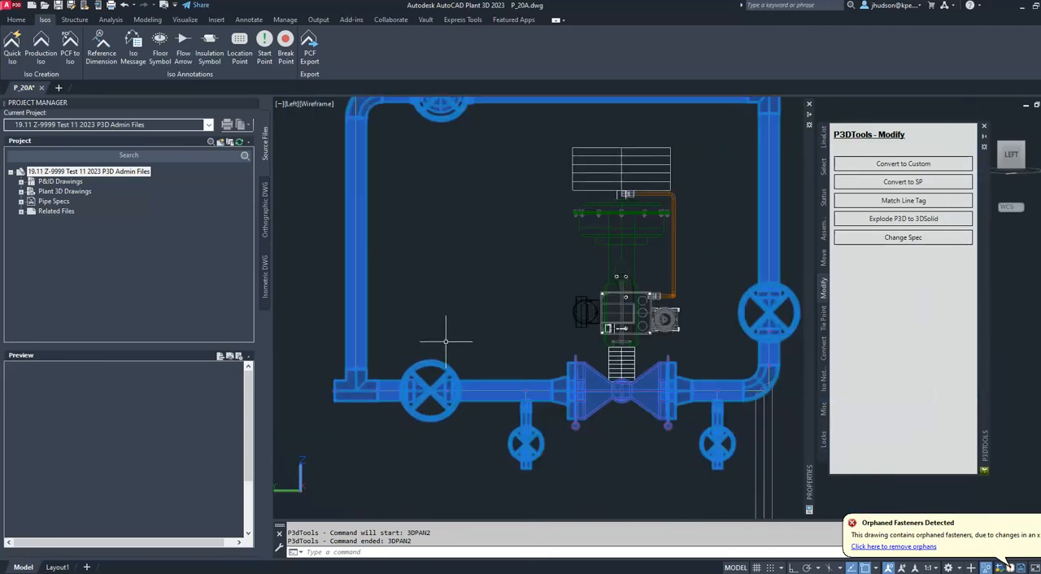
mouse_move(501, 238)
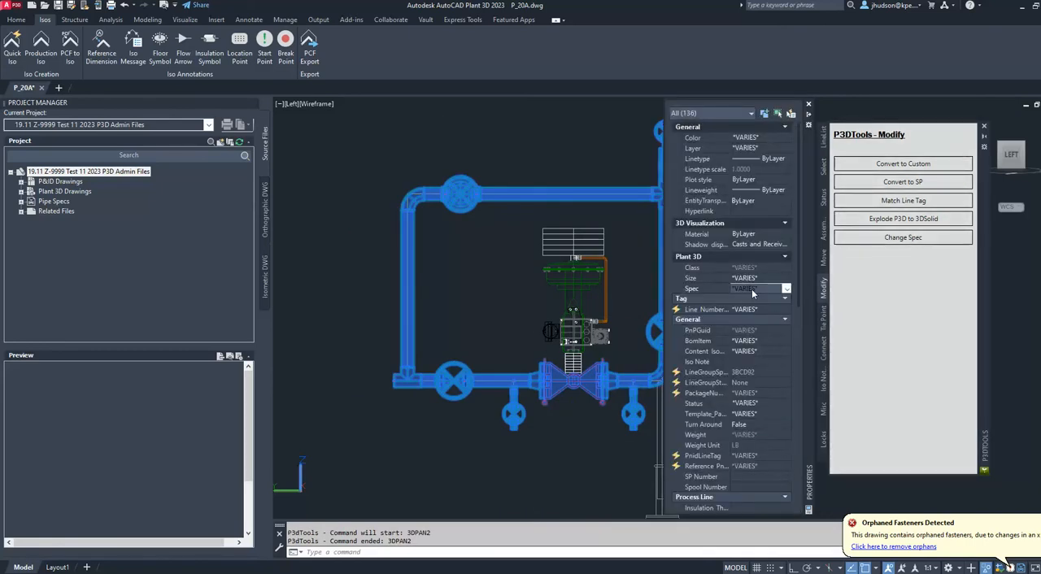
- Choose the new pipe spec for the selected run from the Properties palette Spec list
click(784, 290)
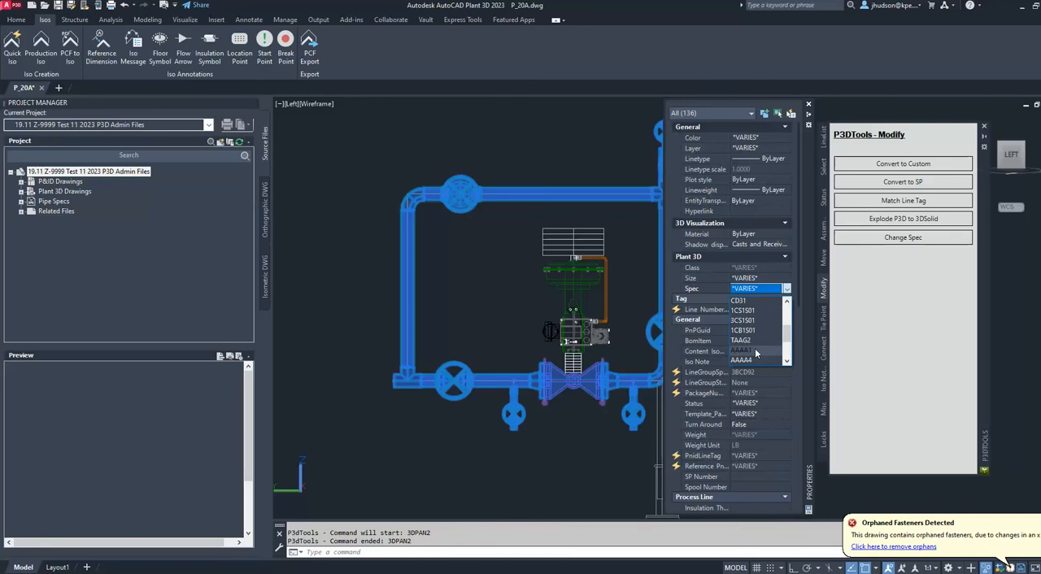
click(742, 359)
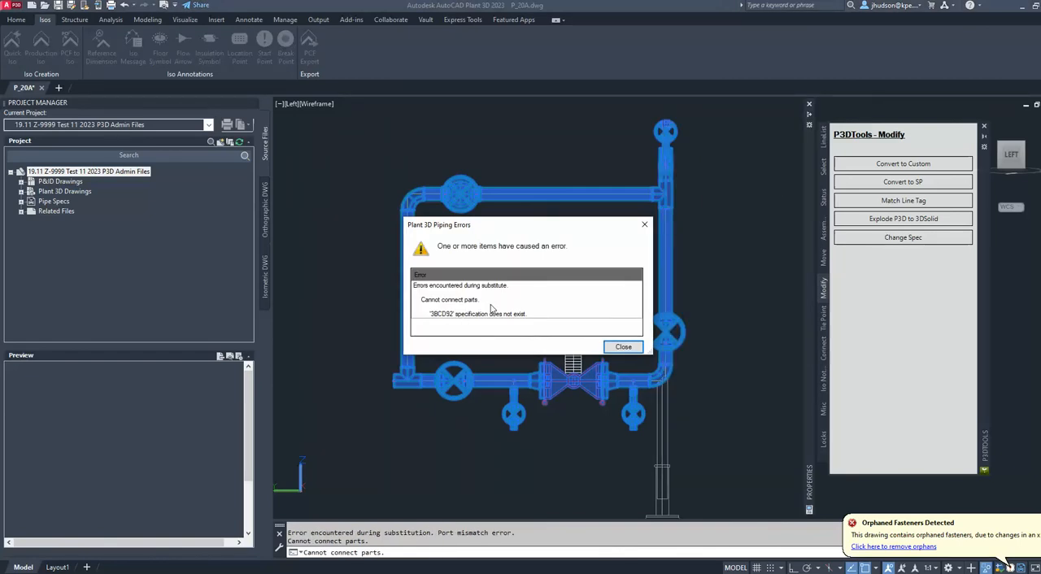
mouse_move(480, 307)
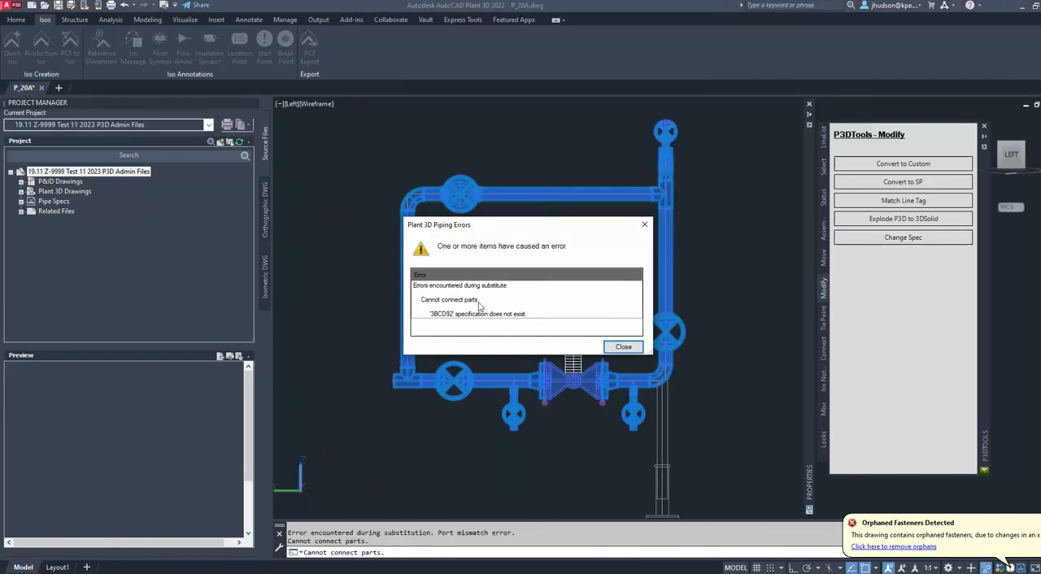
mouse_move(486, 322)
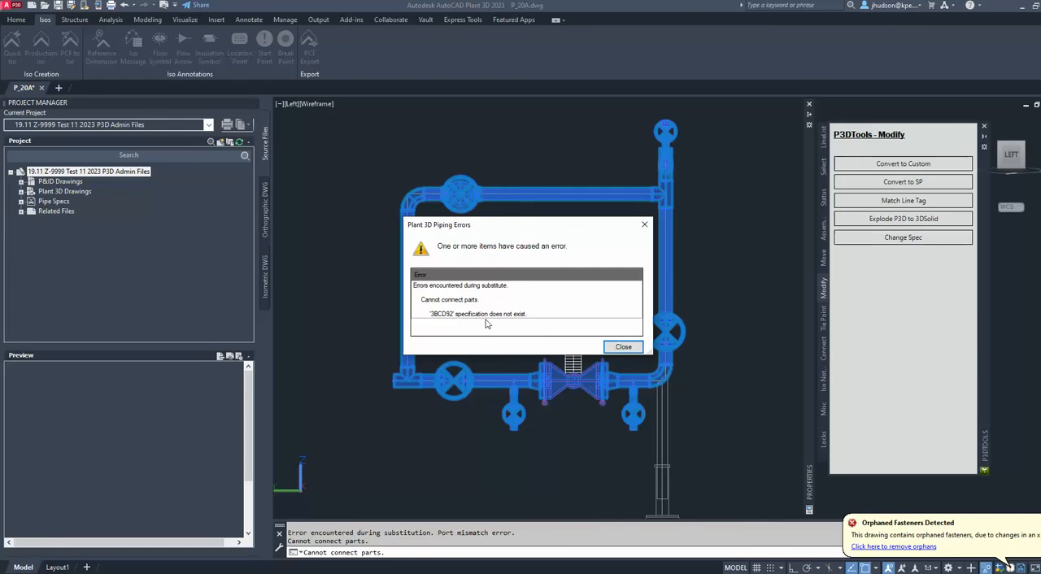
- Expand each substitution error in the Piping Errors report, then close it
click(623, 347)
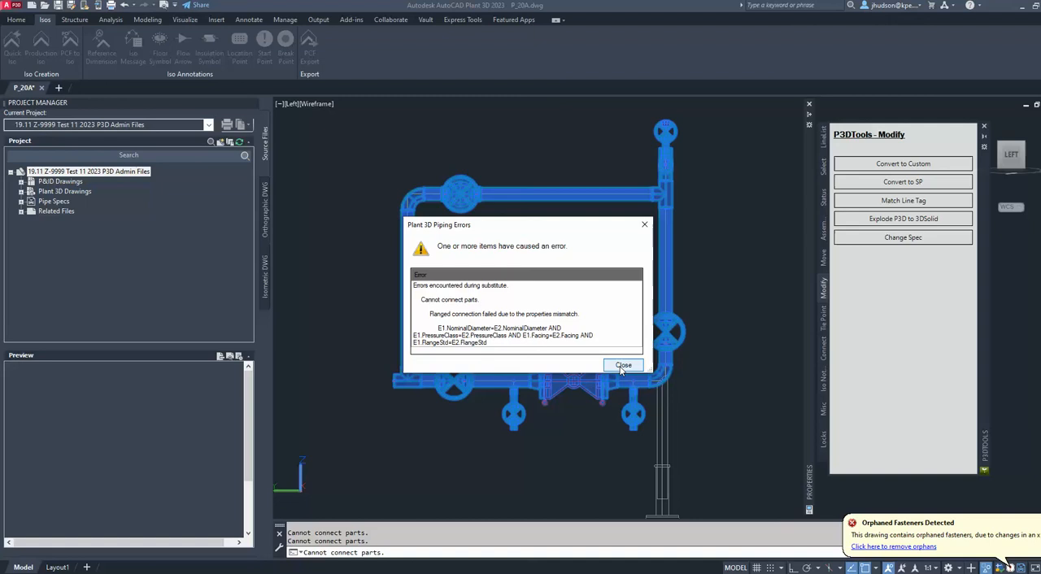
click(623, 365)
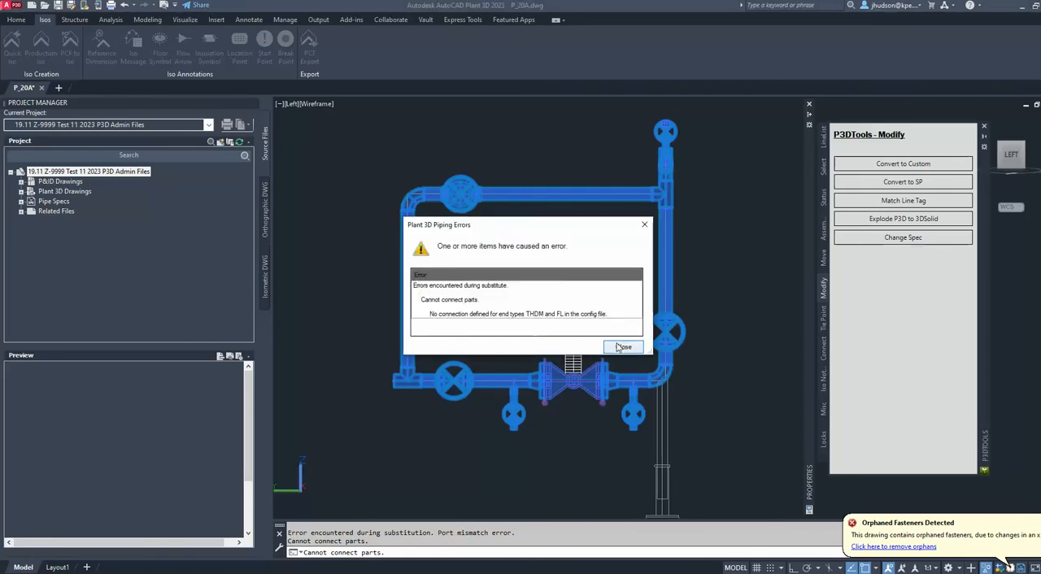
click(625, 348)
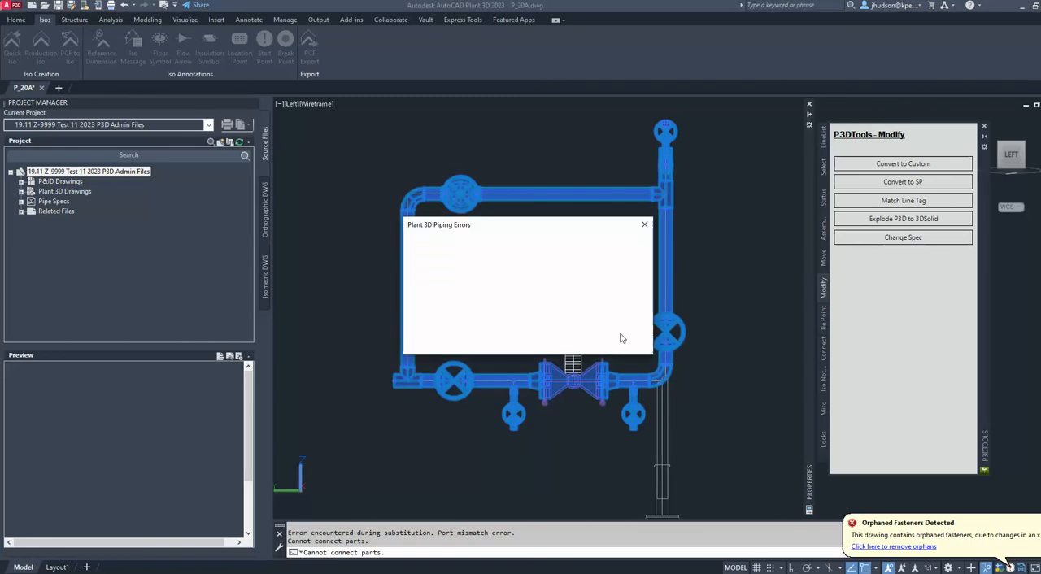
click(644, 225)
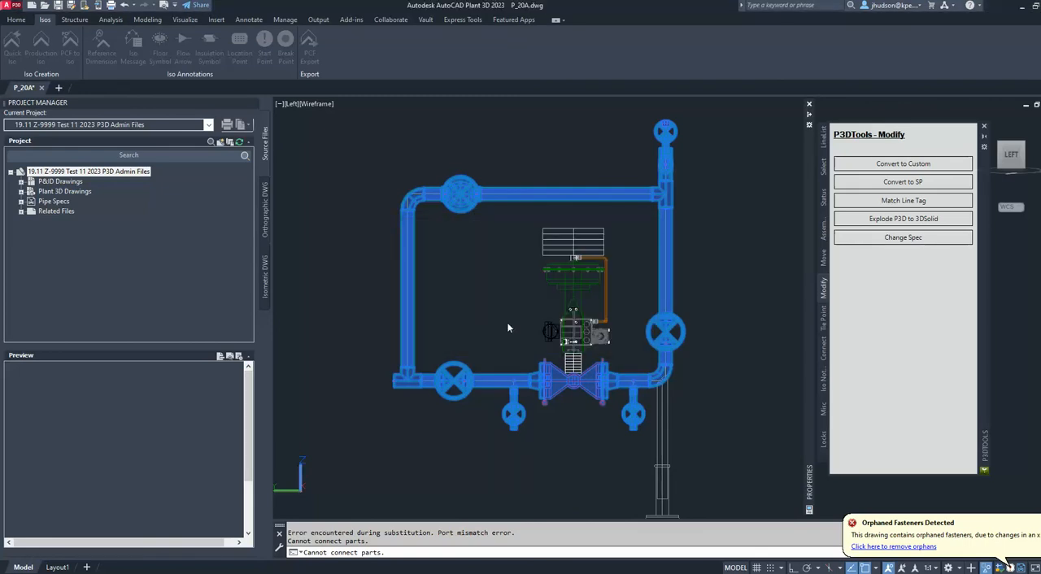
mouse_move(610, 356)
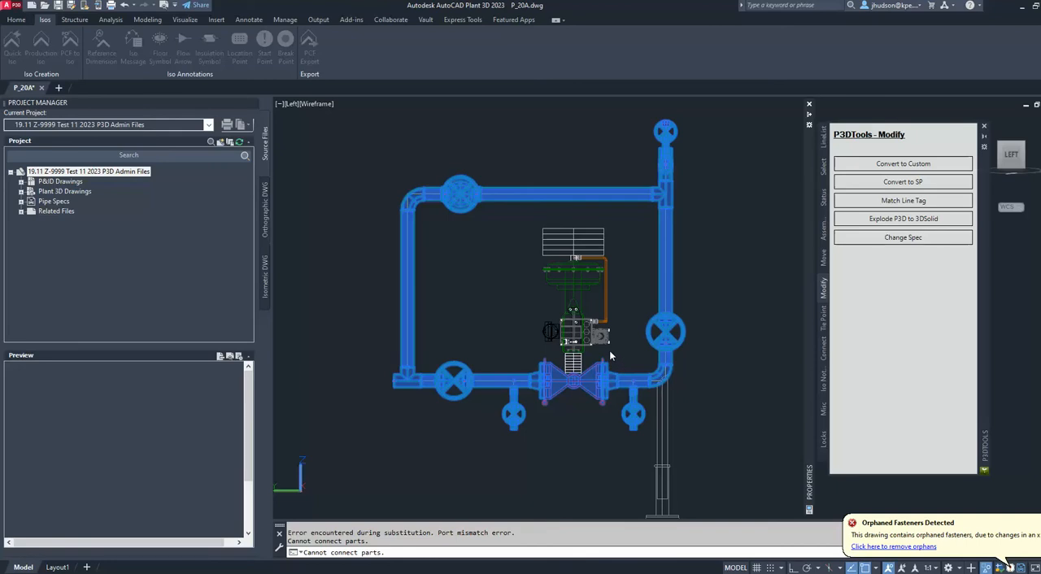
mouse_move(611, 350)
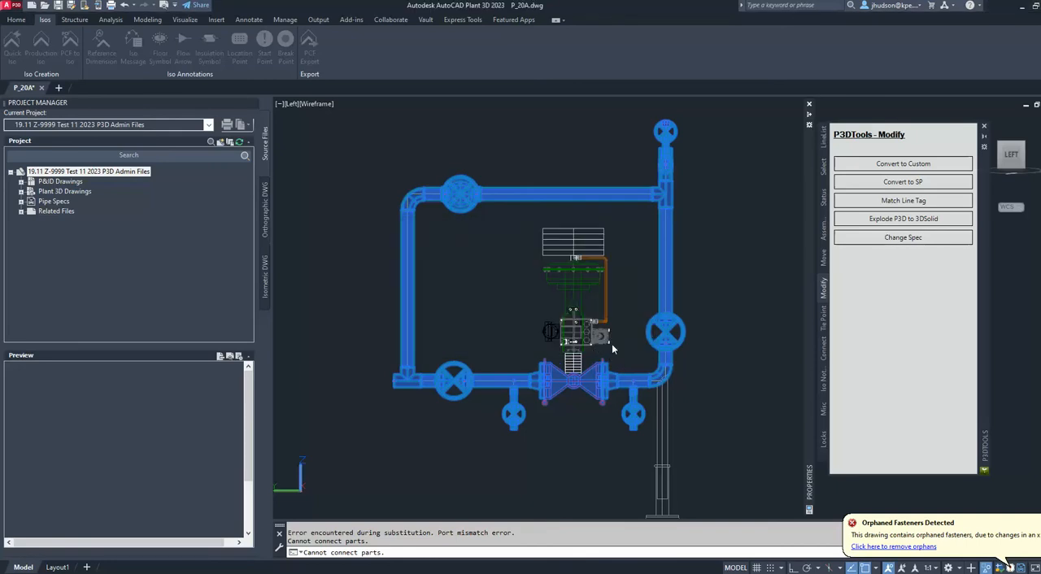
mouse_move(616, 348)
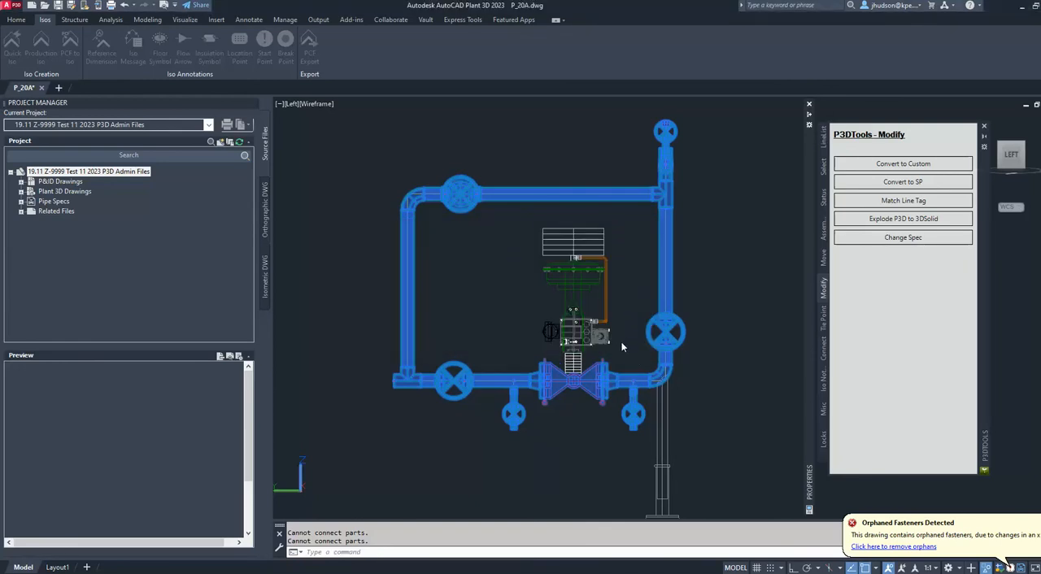
mouse_move(621, 331)
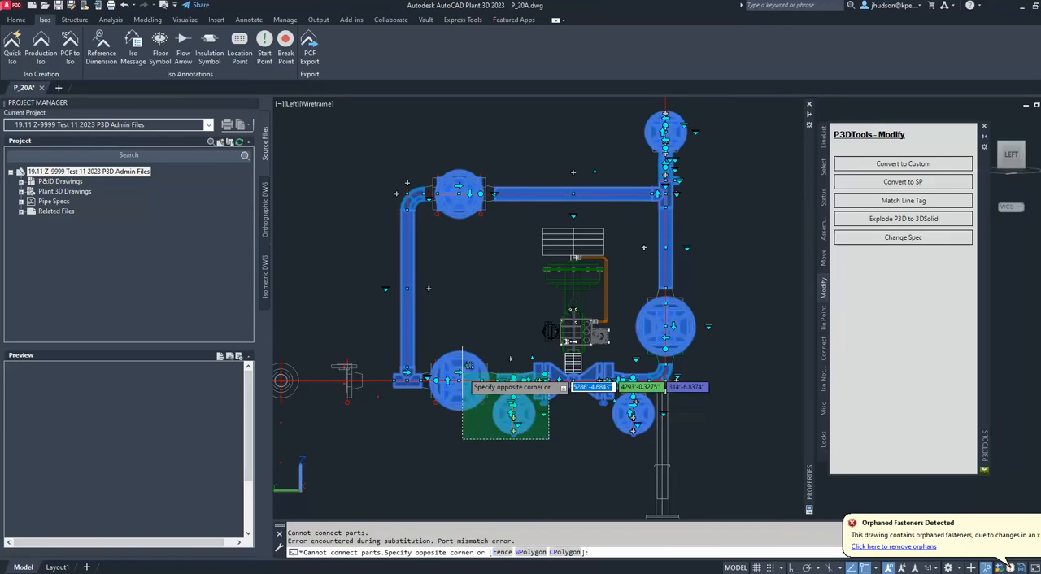
key(Escape)
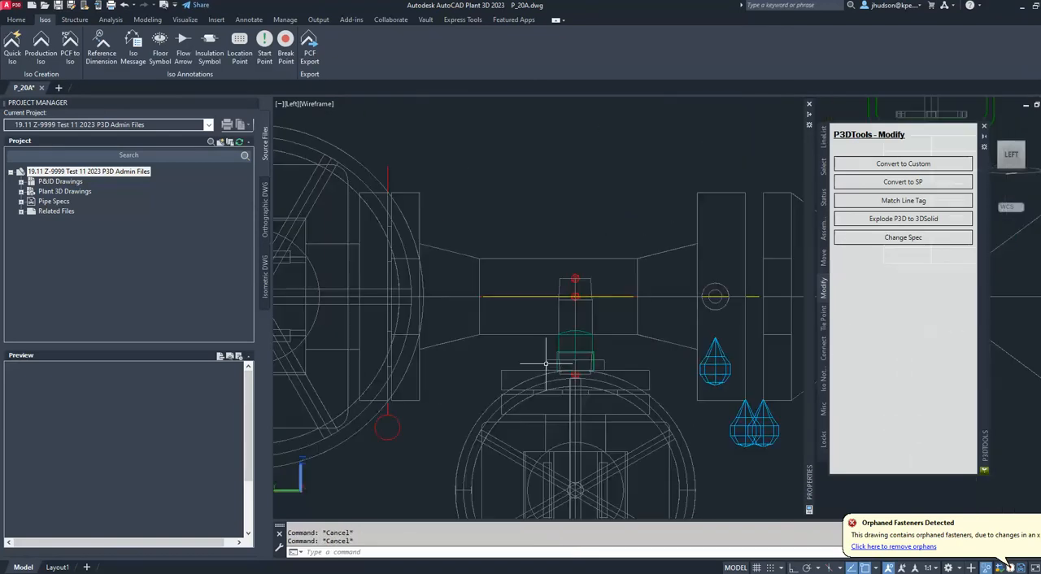
click(576, 325)
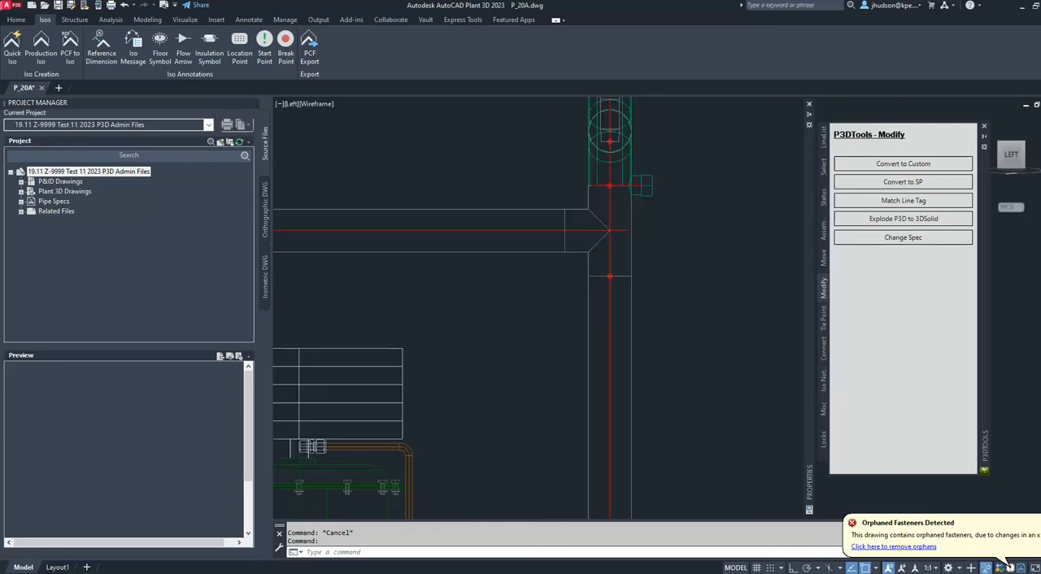
scroll(down, 3)
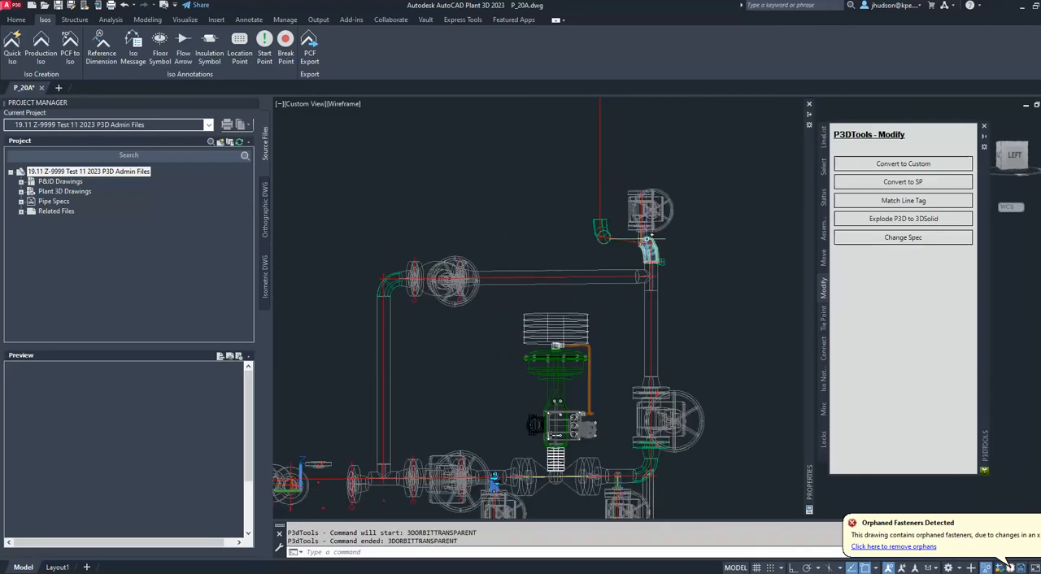
click(1015, 156)
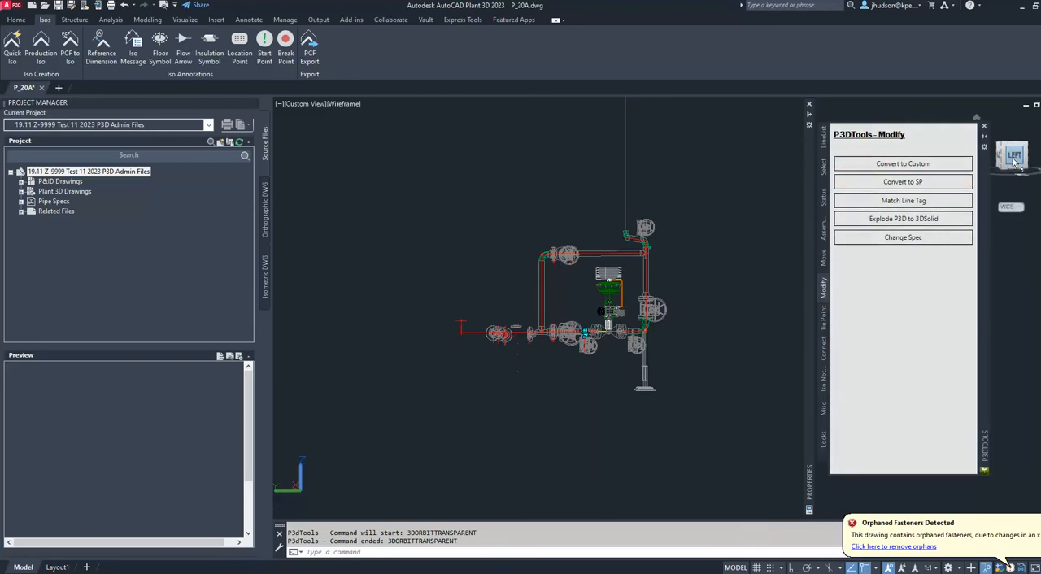
click(1013, 154)
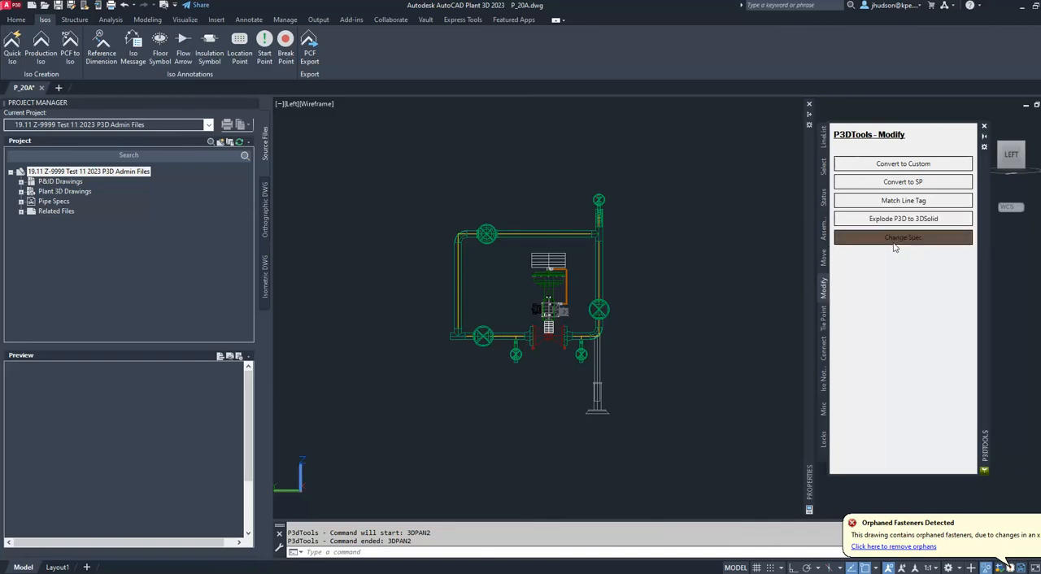
- Start the Change Spec command from the P3DTools Modify palette
click(903, 237)
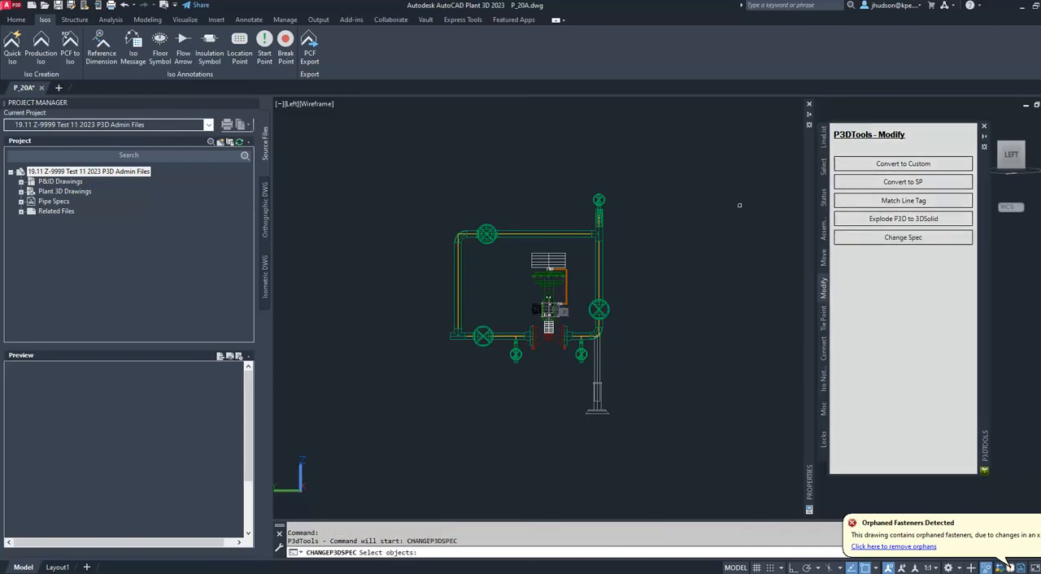
mouse_move(654, 189)
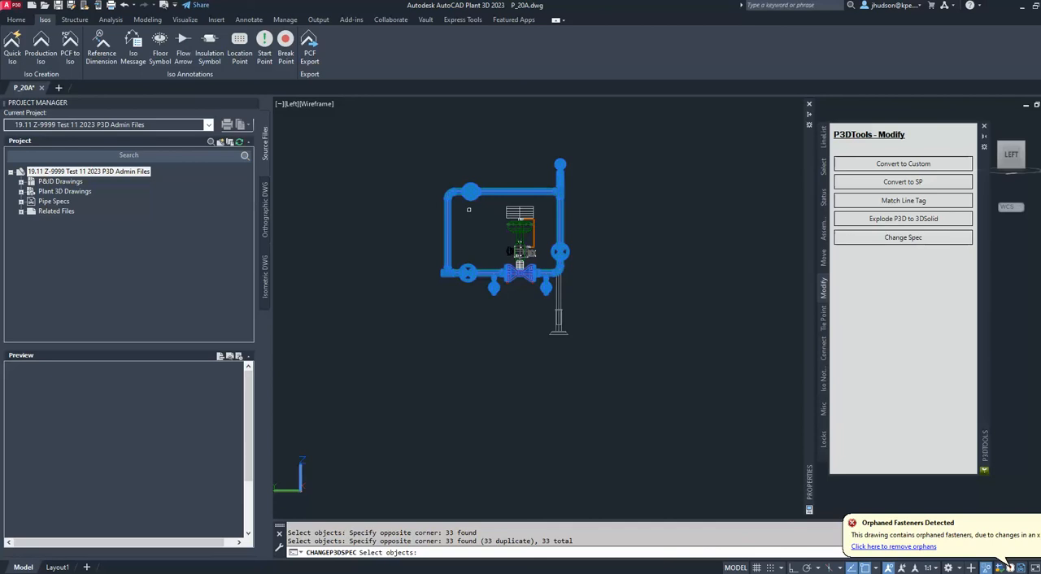
mouse_move(484, 231)
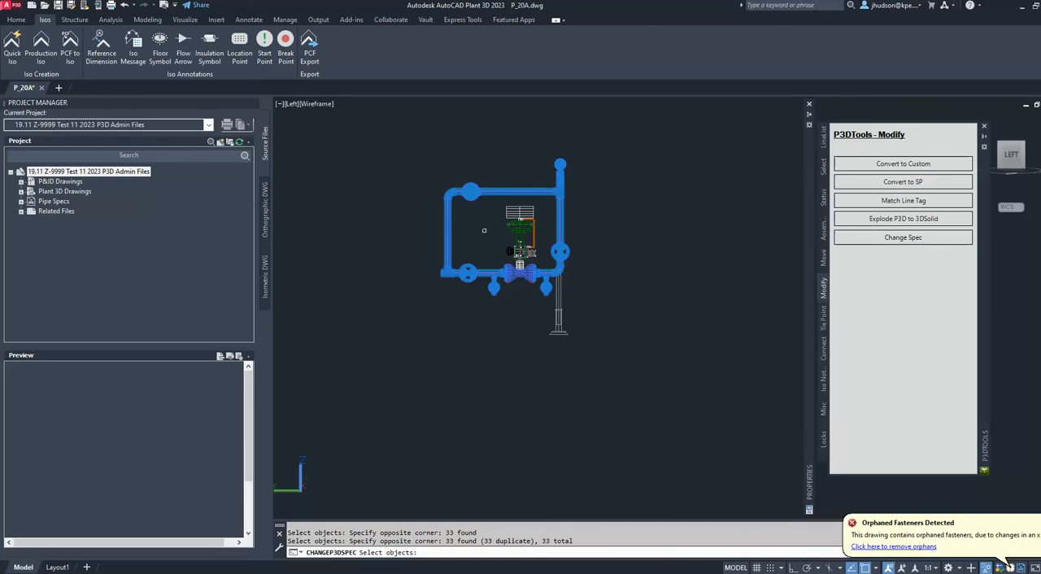
- Finish selecting the 33 piping objects and accept the target pipe spec in Select Spec(s)
click(901, 238)
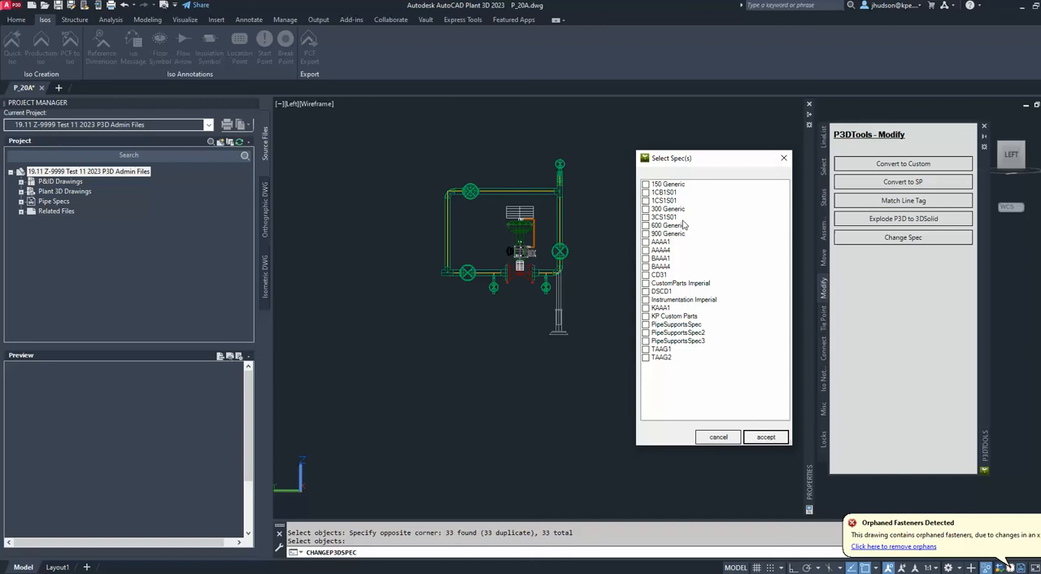
click(660, 243)
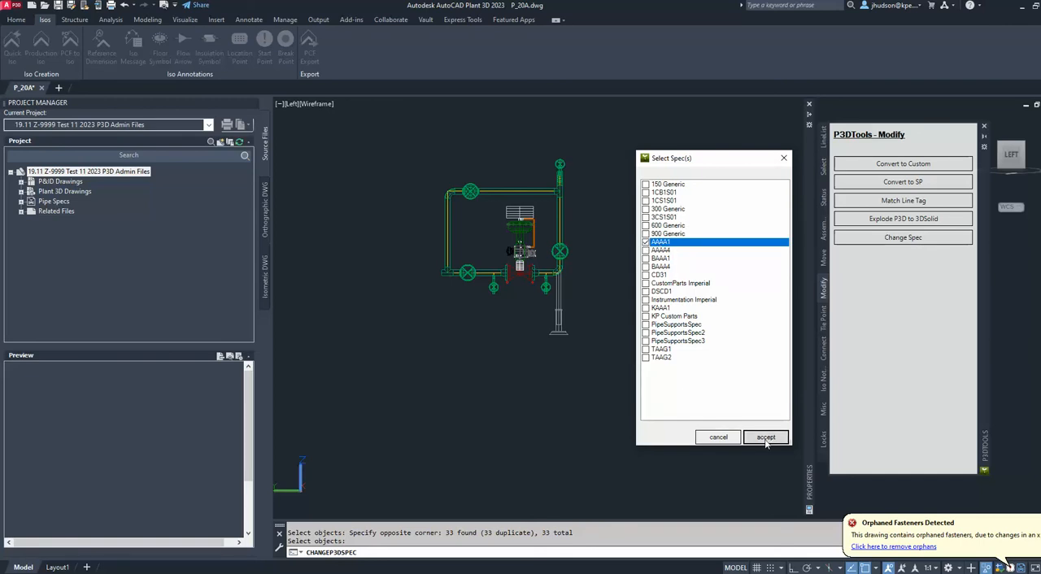
click(764, 436)
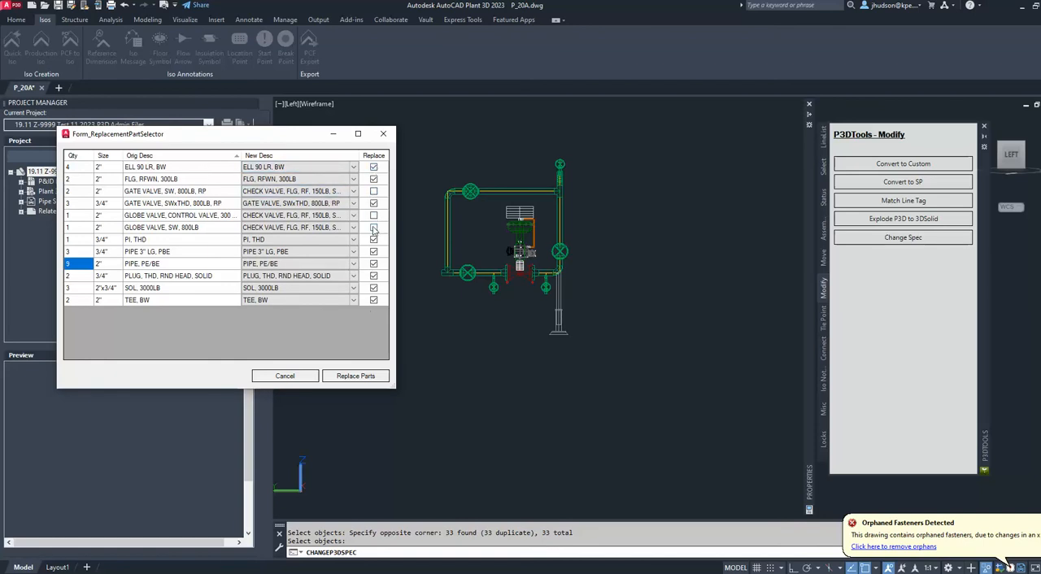
- Review the replacement table's Orig Desc, New Desc and Replace columns for the selected parts
click(374, 228)
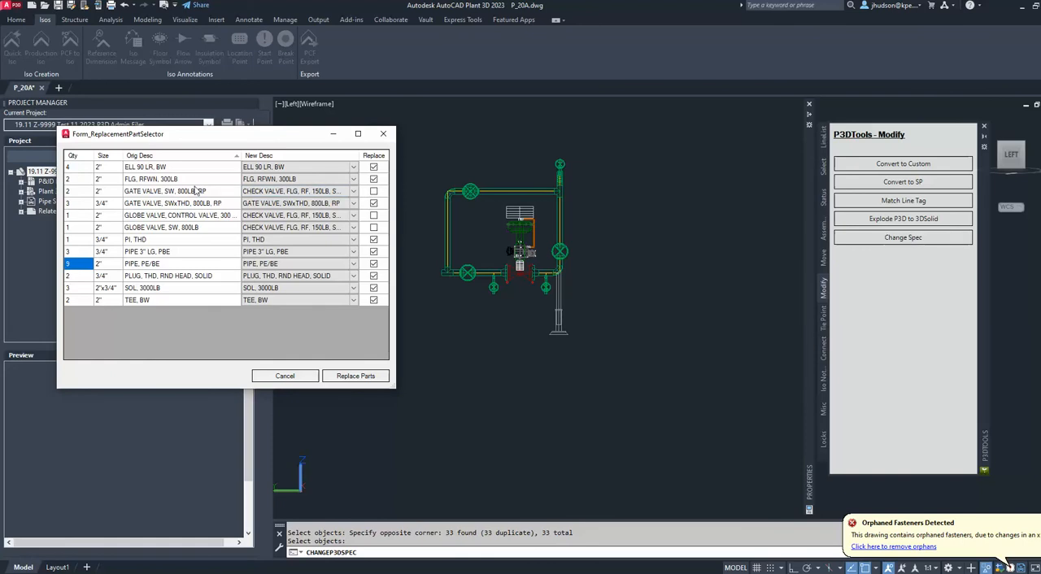
mouse_move(153, 195)
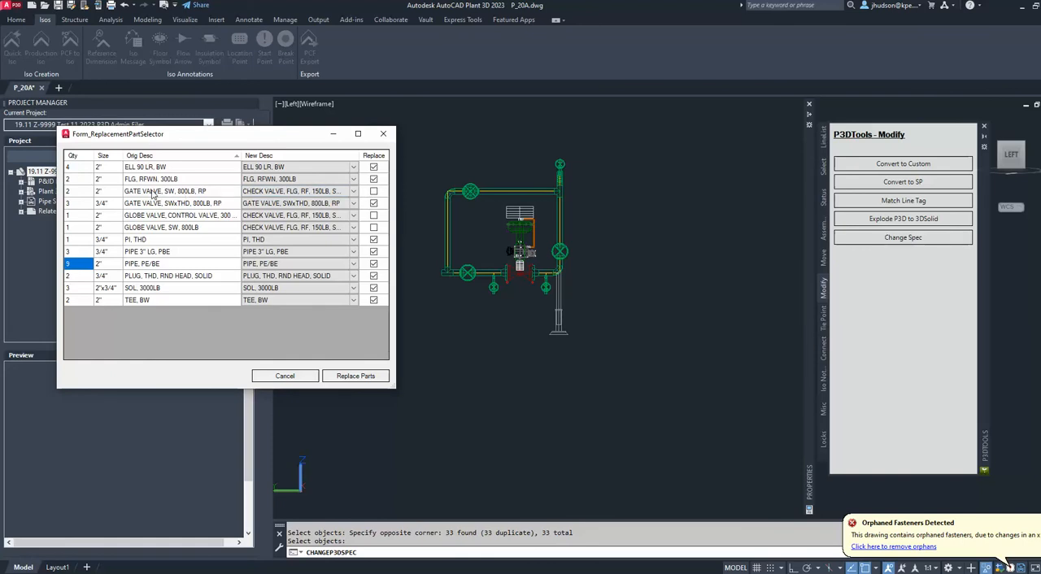
mouse_move(491, 293)
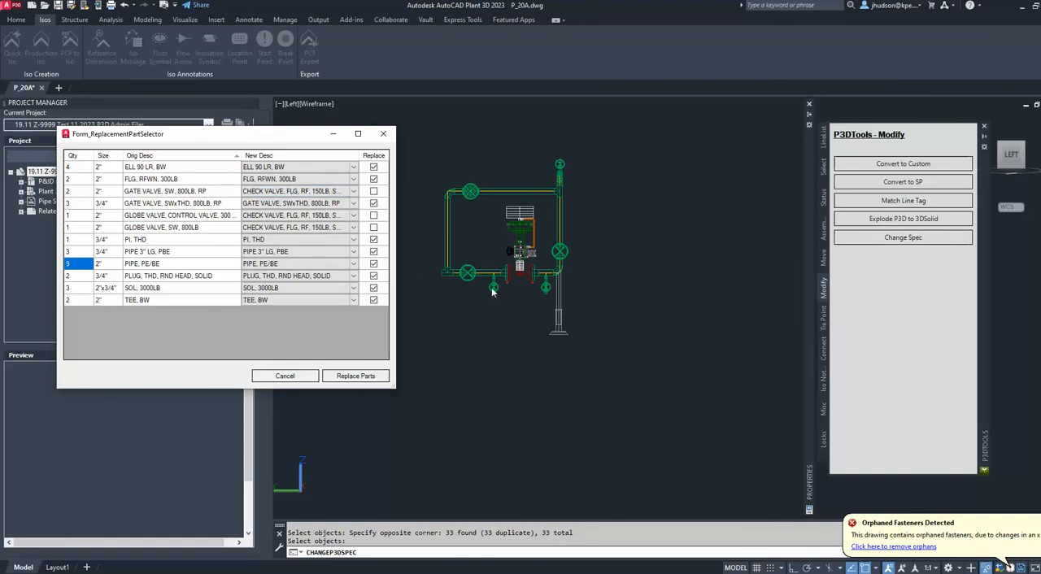
mouse_move(442, 264)
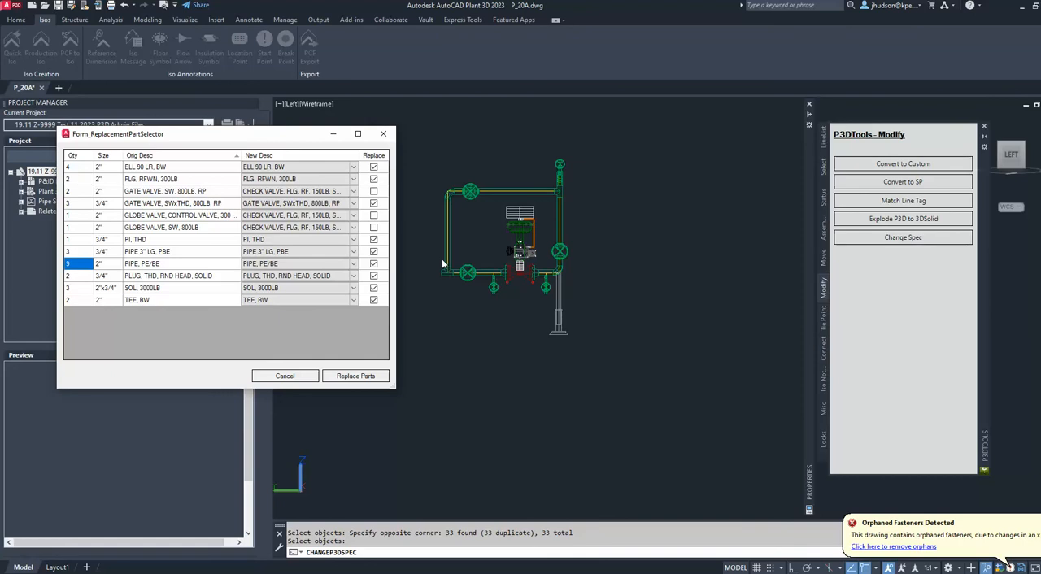
mouse_move(208, 194)
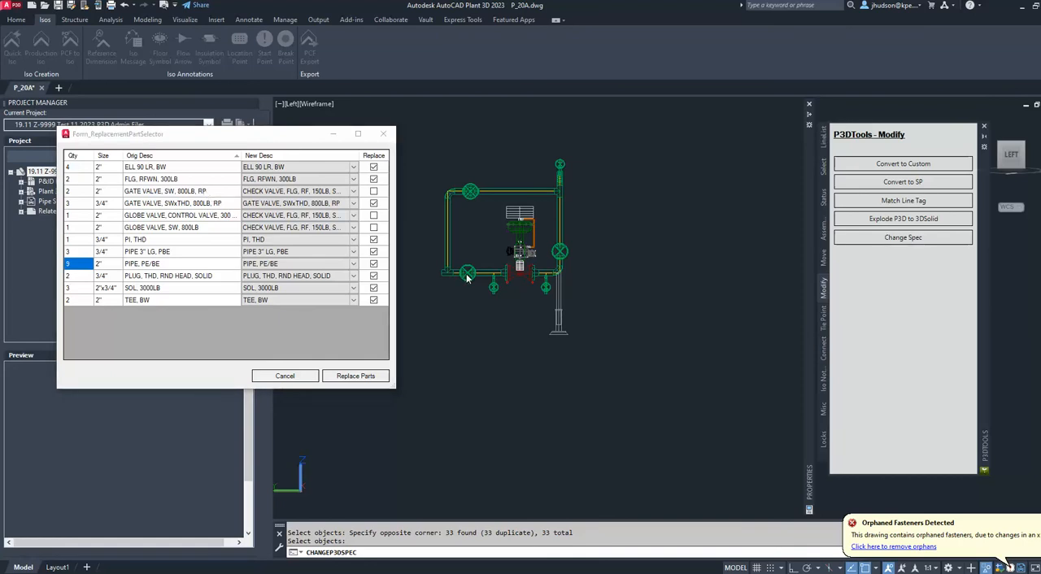
click(296, 202)
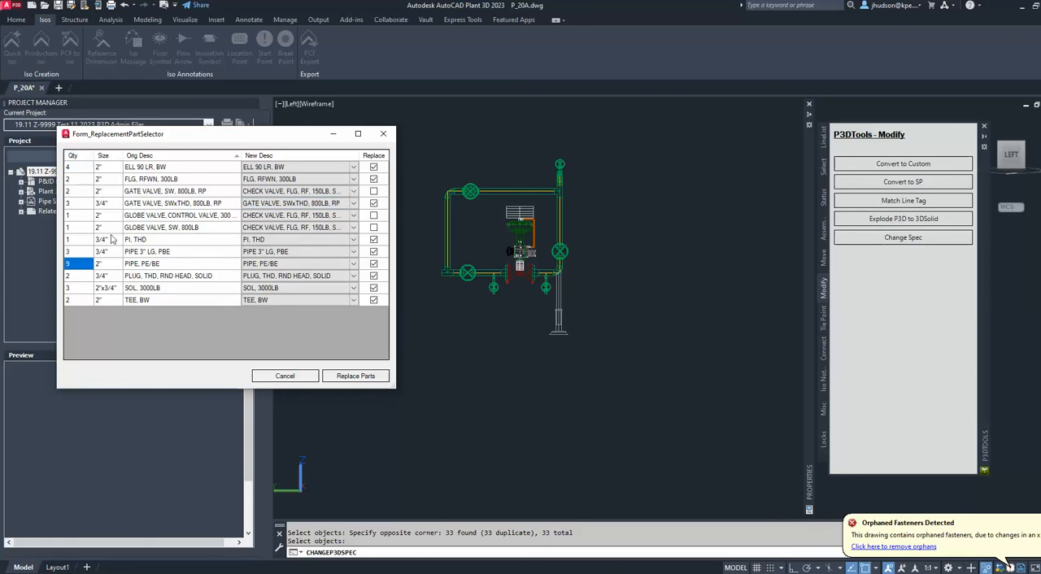
mouse_move(161, 205)
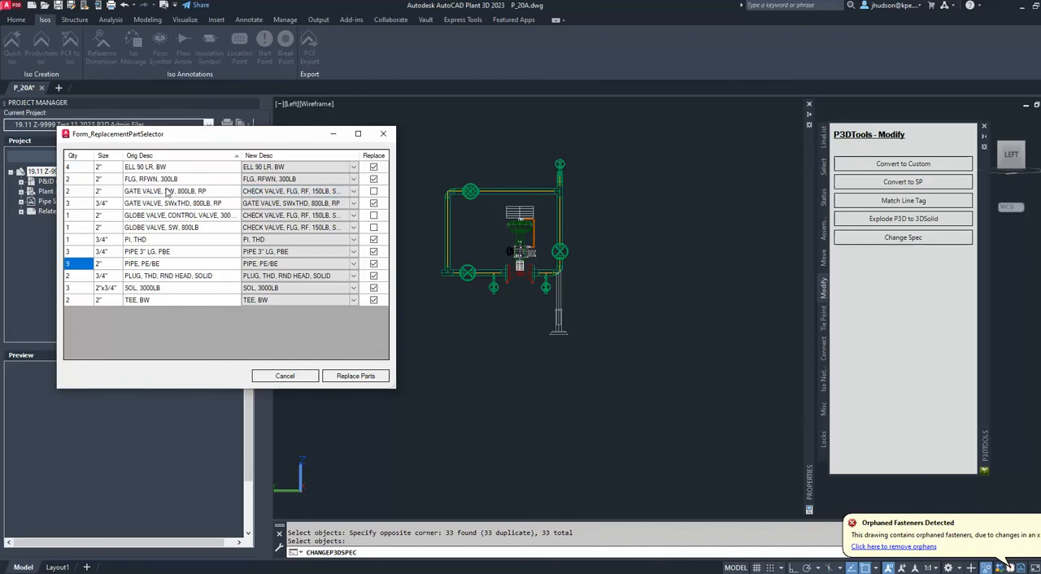
- Map the 300LB socket-weld gate valve to GATE VALVE, FLG, RF, 150LB, RP and mark it for replacement
click(353, 192)
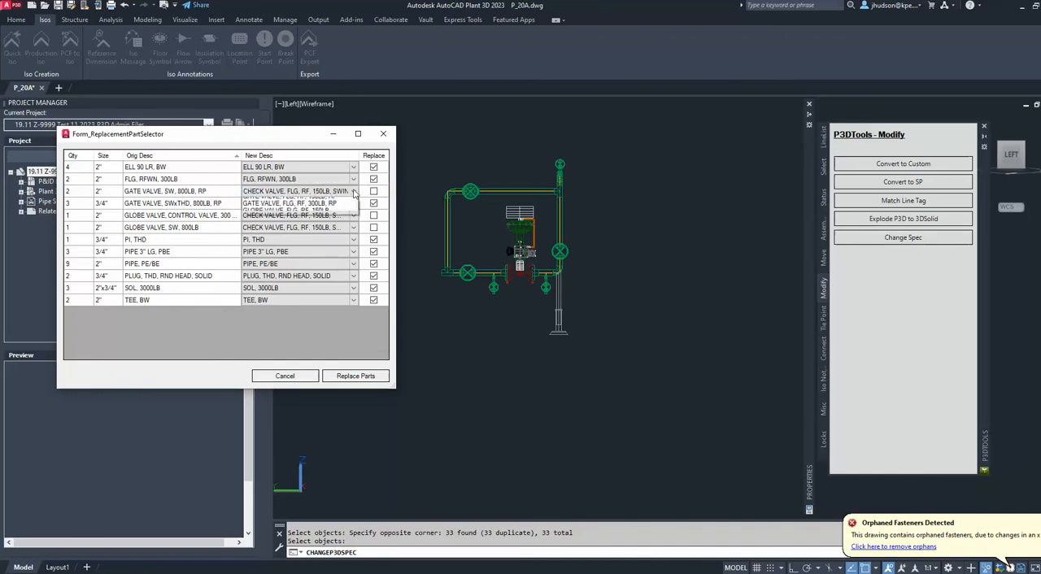
click(353, 192)
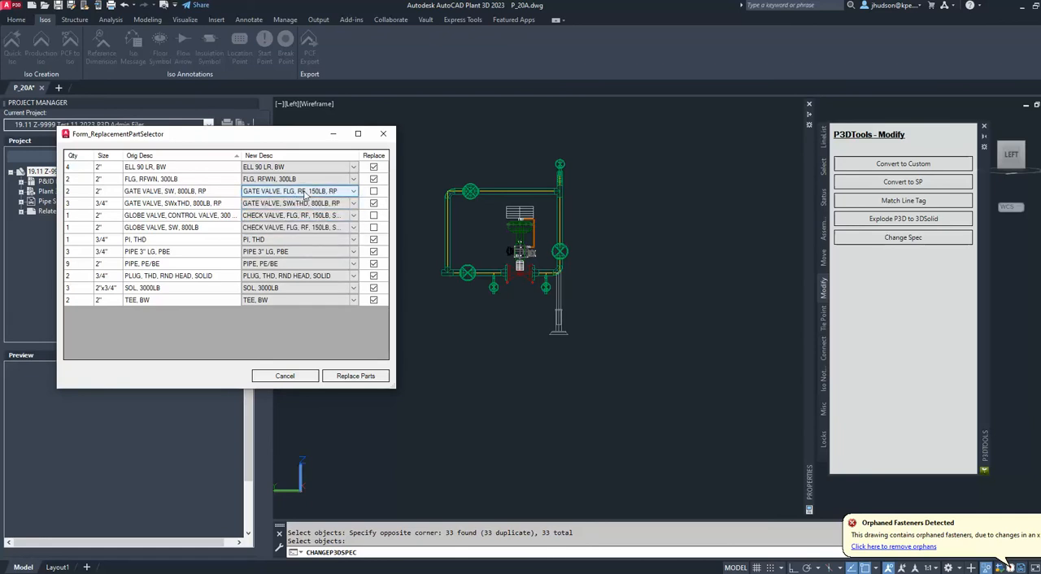
click(374, 192)
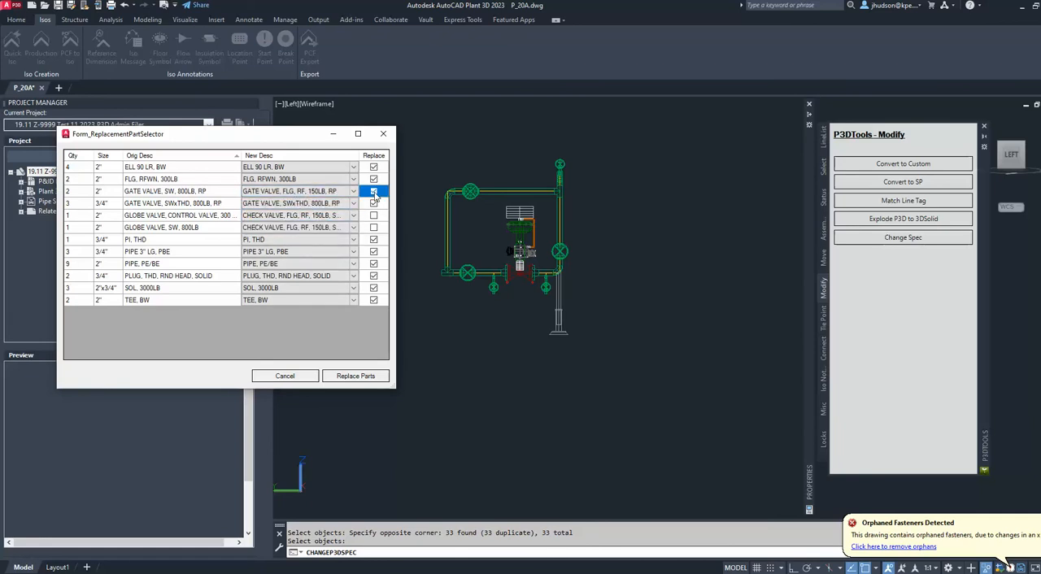
click(374, 192)
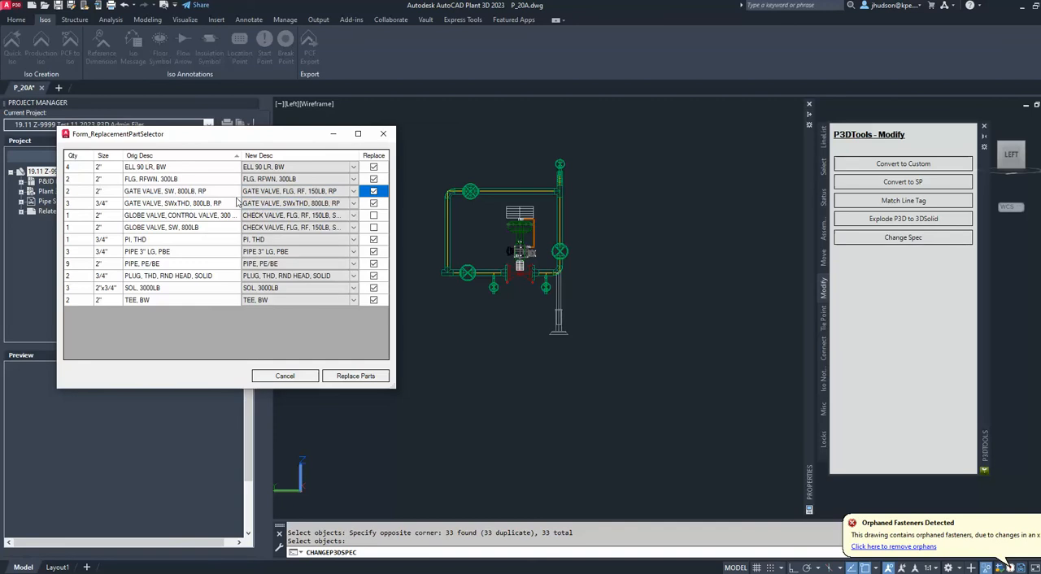
click(178, 215)
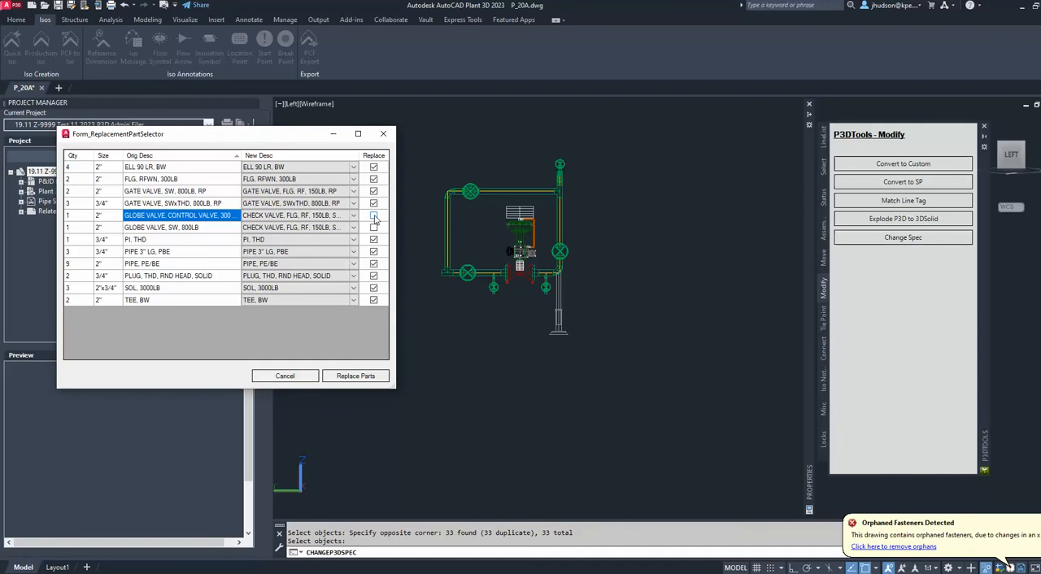
- Map the GLOBE VALVE, SW, 300LB to GLOBE VALVE, FLG, RF, 150LB and mark it for replacement
click(374, 214)
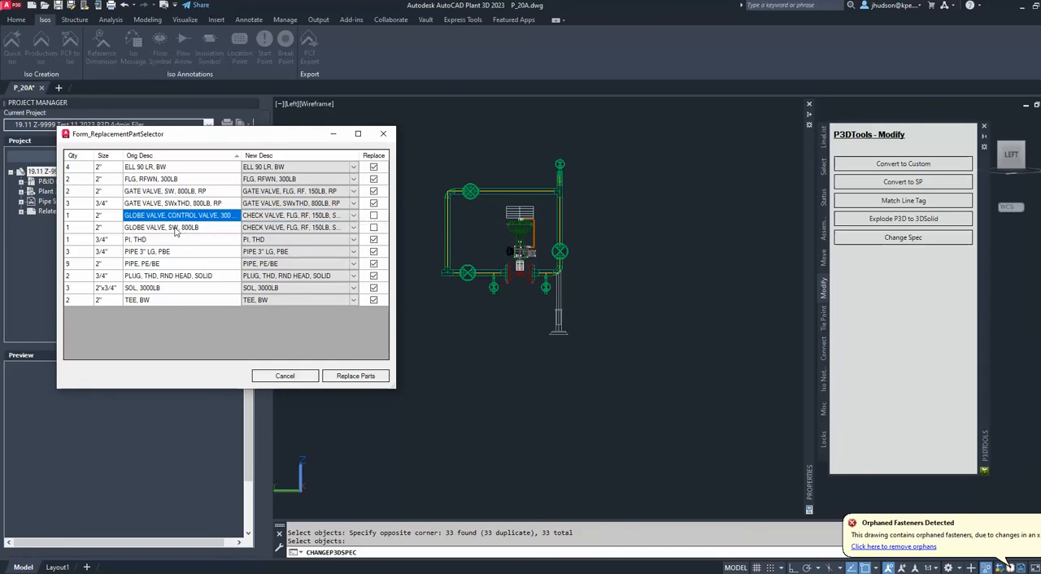
click(161, 227)
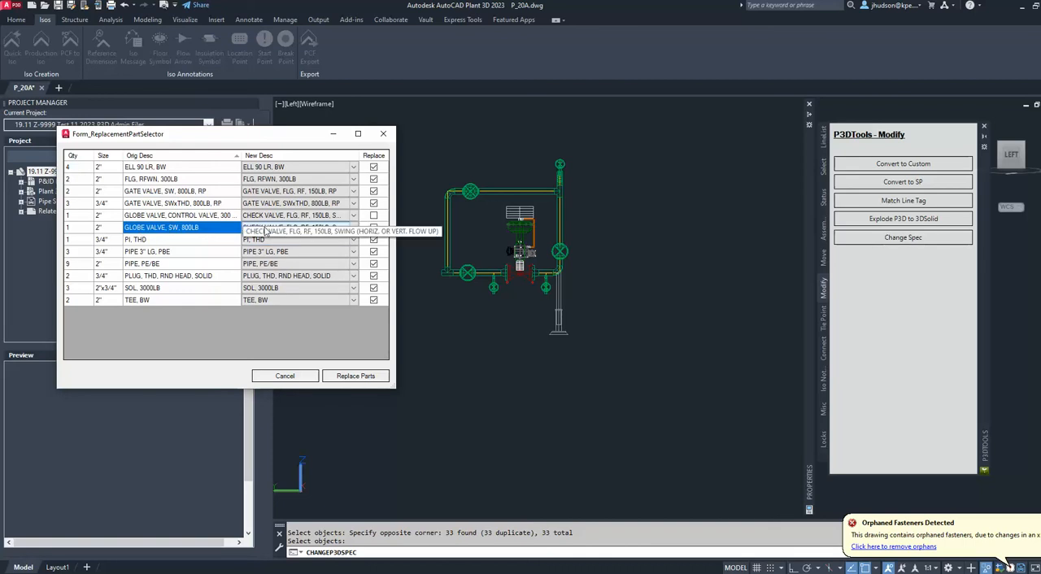
click(353, 228)
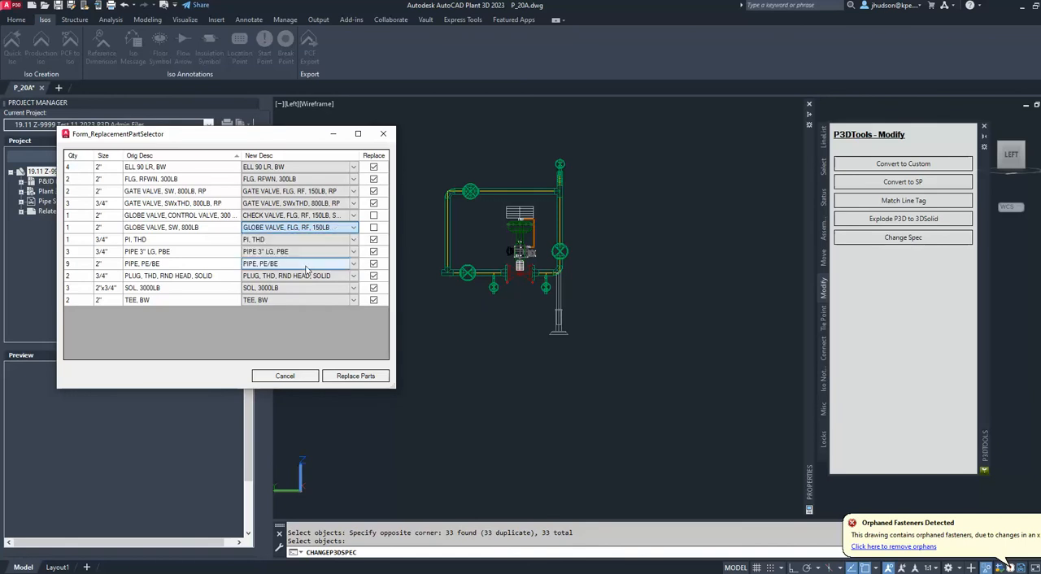
click(374, 228)
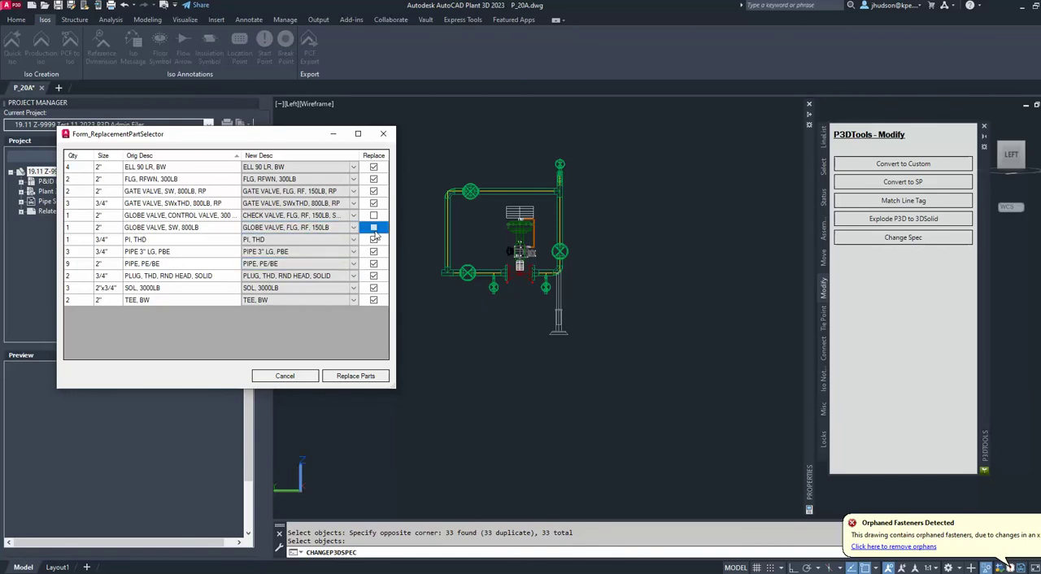
click(374, 228)
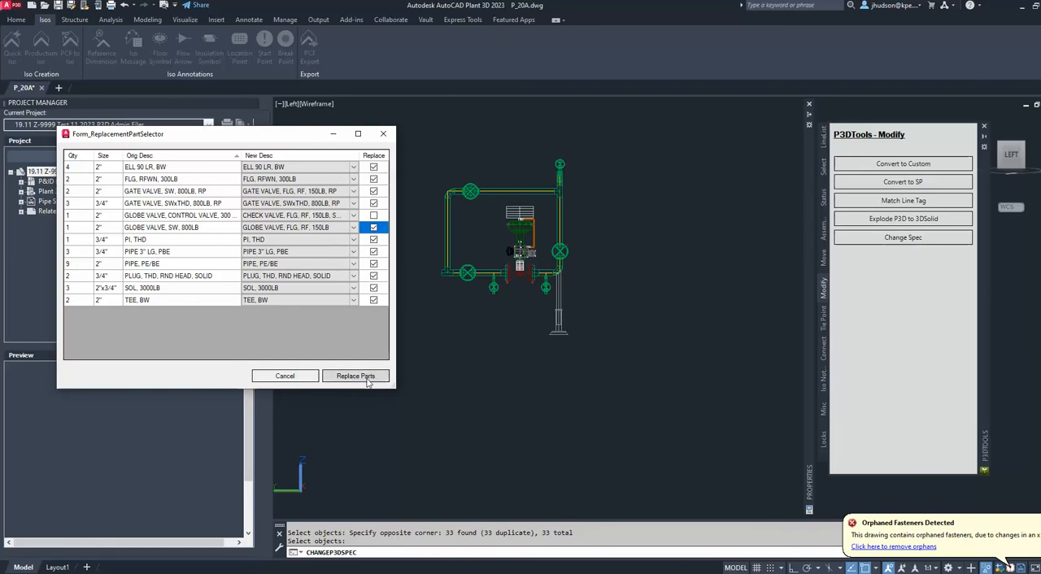
- Replace Parts so the run is rebuilt with the new spec's flanged 150LB valves
click(355, 375)
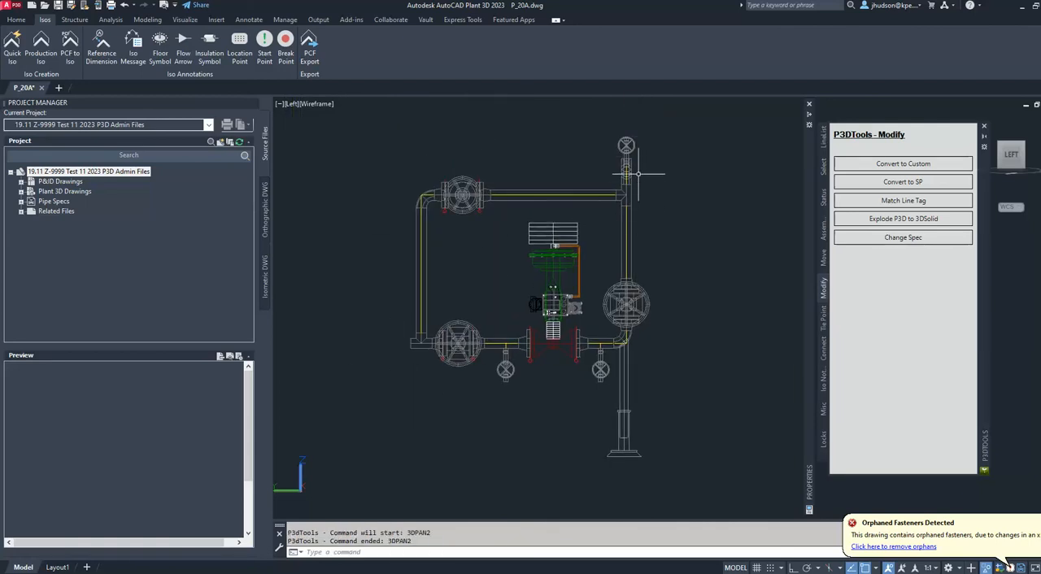
mouse_move(491, 292)
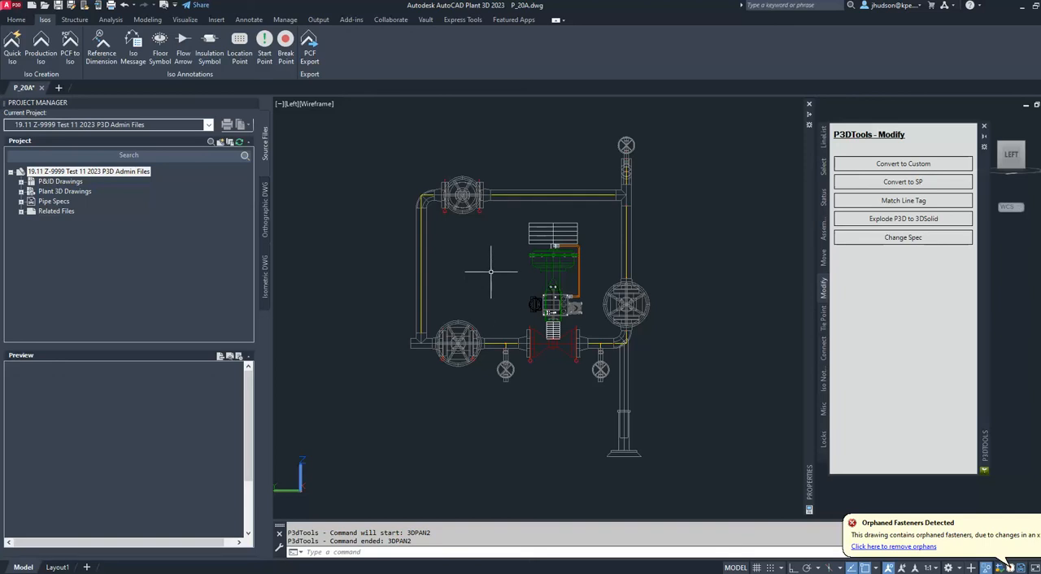
mouse_move(706, 219)
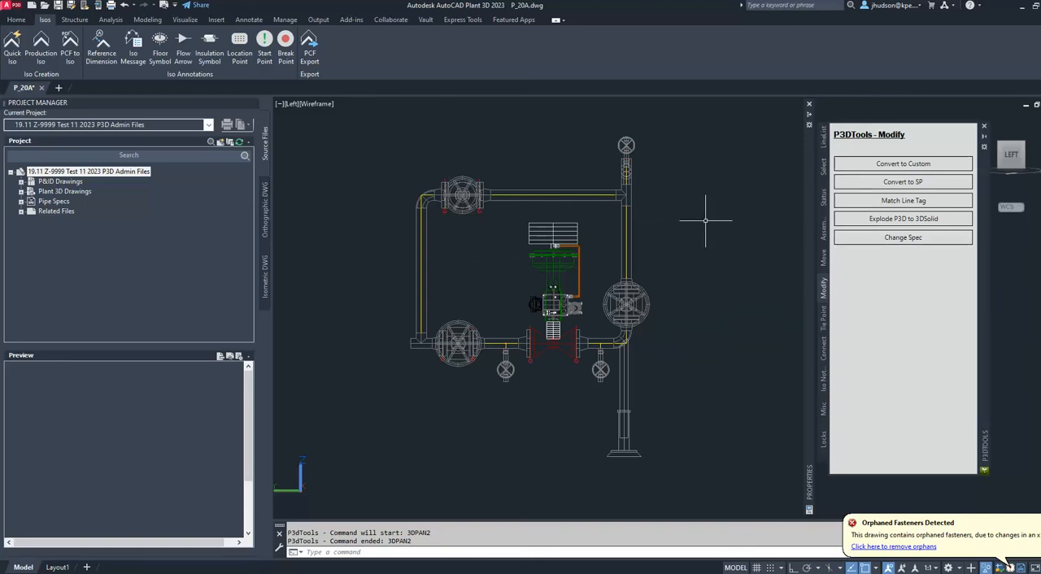
mouse_move(285, 147)
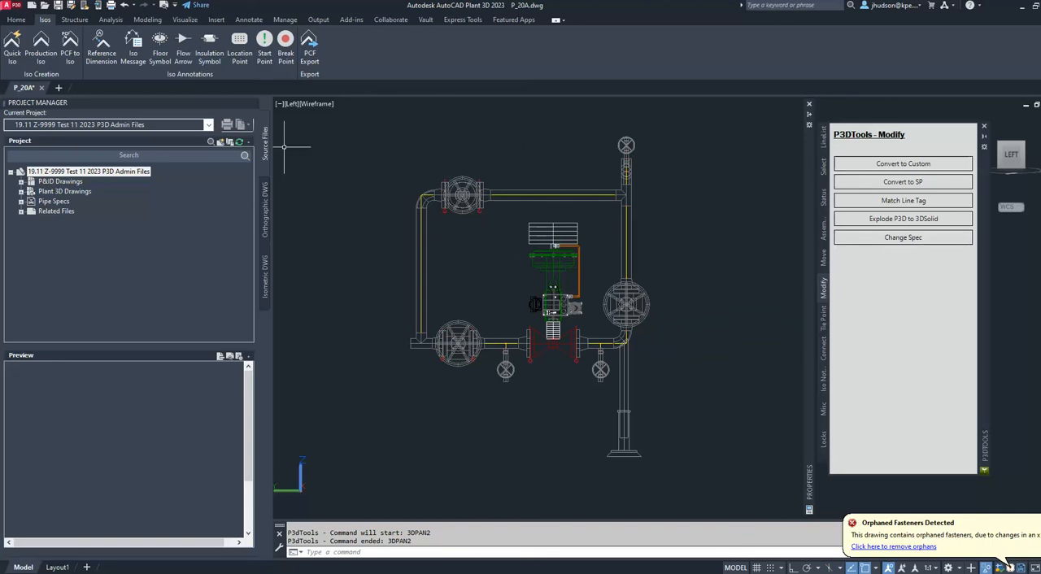